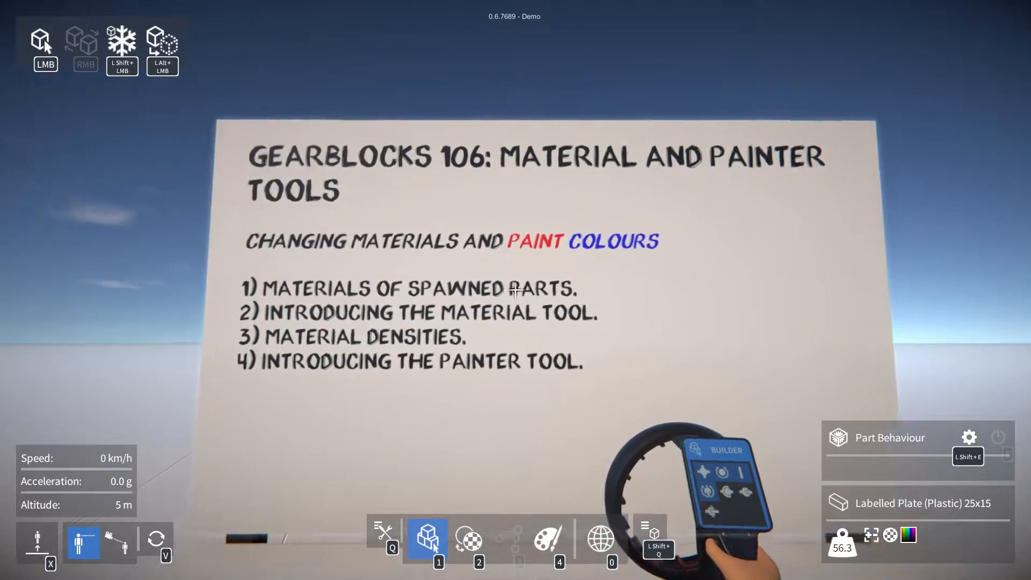
Step: Browse the parts catalogue, checking the steering category and returning to beams and plates
left_click(426, 533)
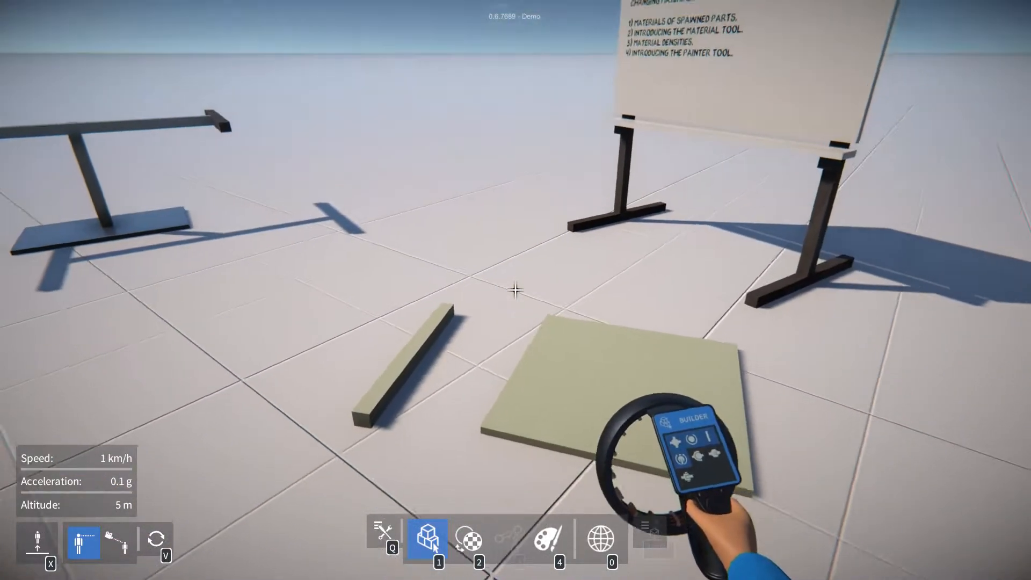
left_click(426, 535)
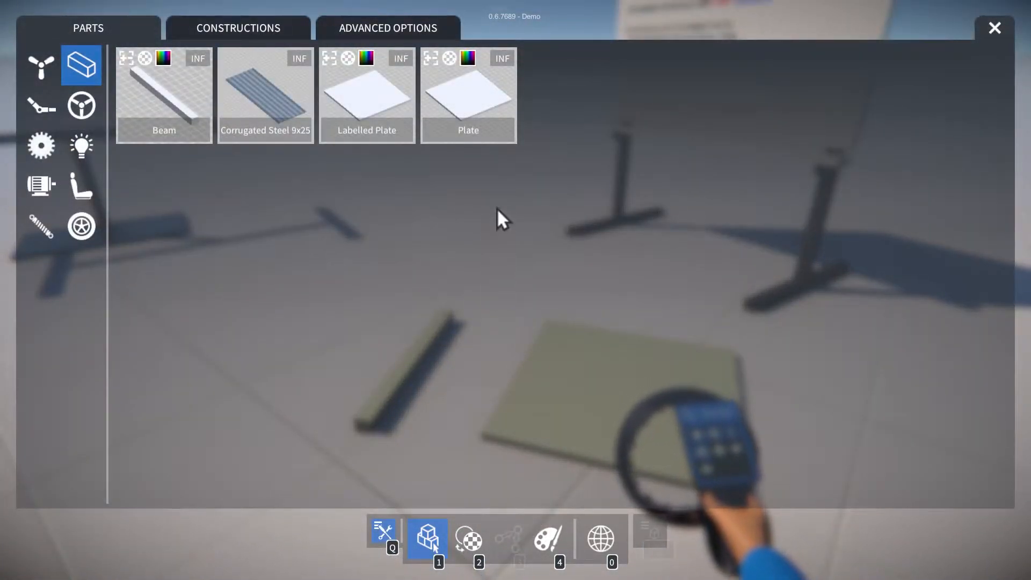
mouse_move(384, 118)
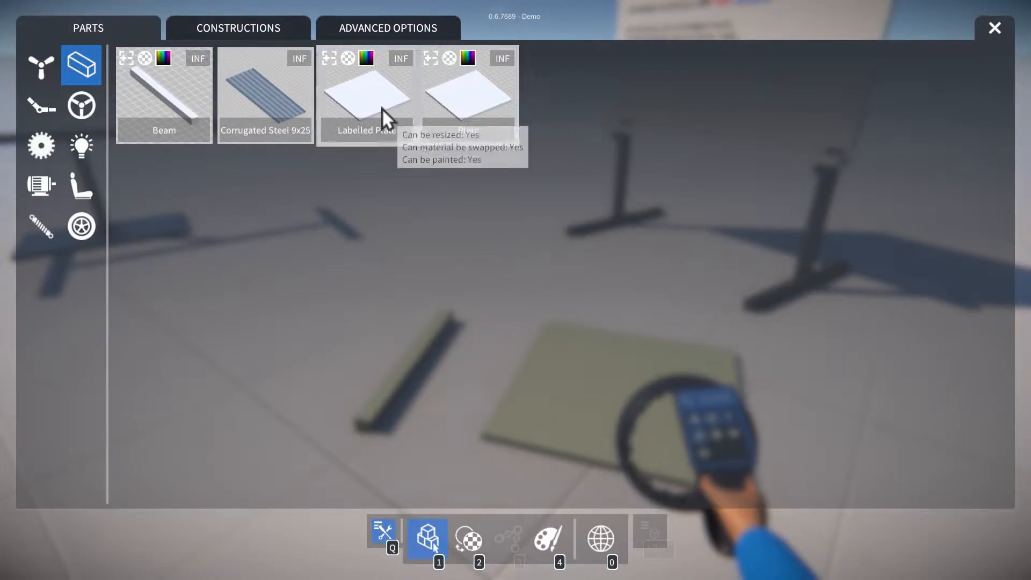
mouse_move(151, 69)
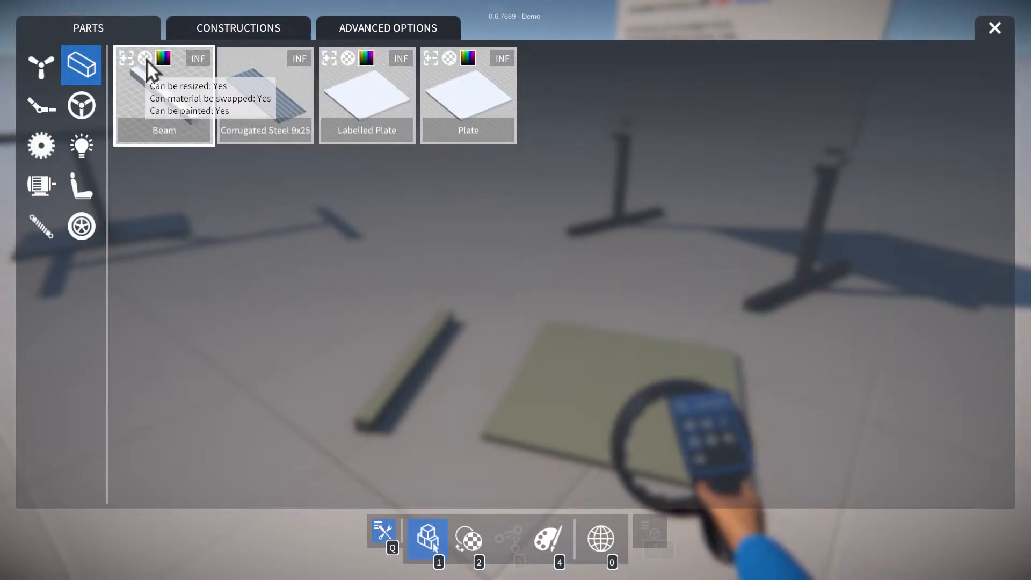
left_click(81, 104)
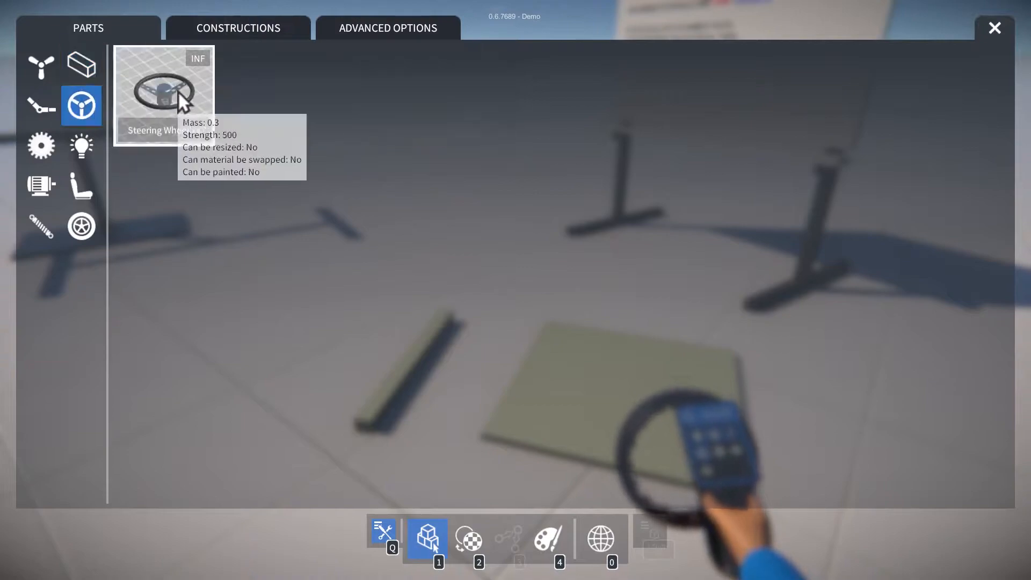
left_click(82, 64)
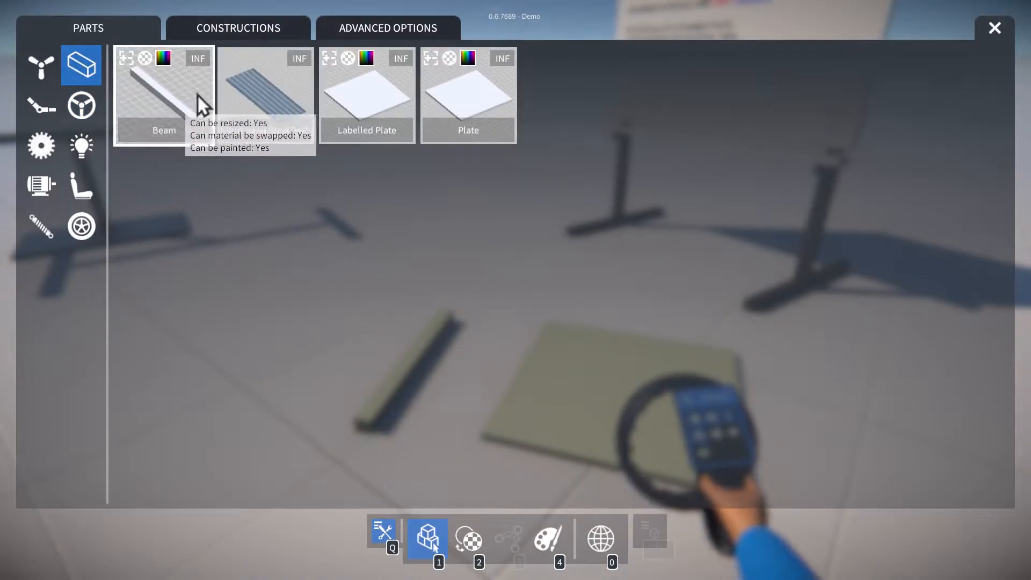
mouse_move(457, 66)
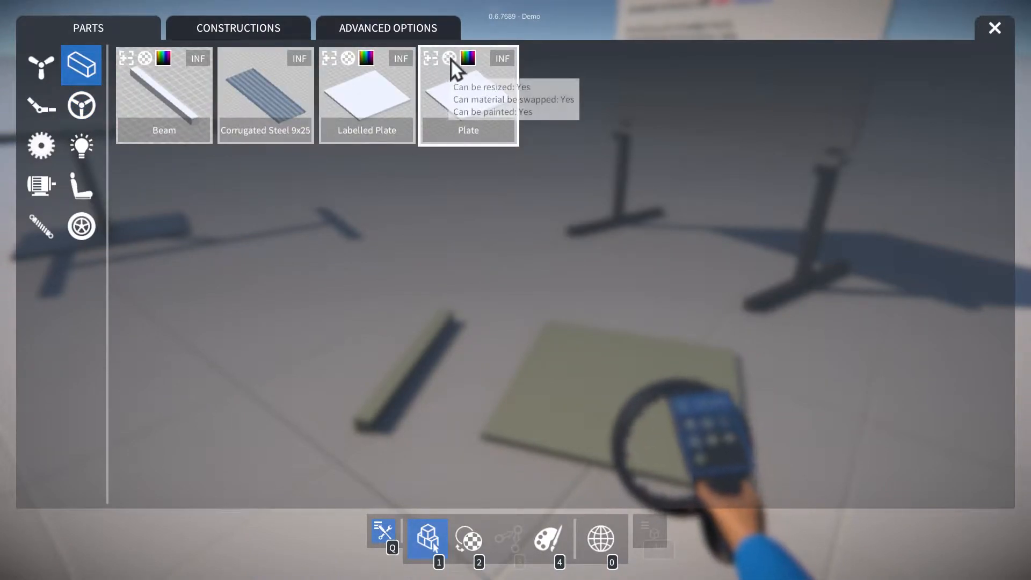
mouse_move(486, 213)
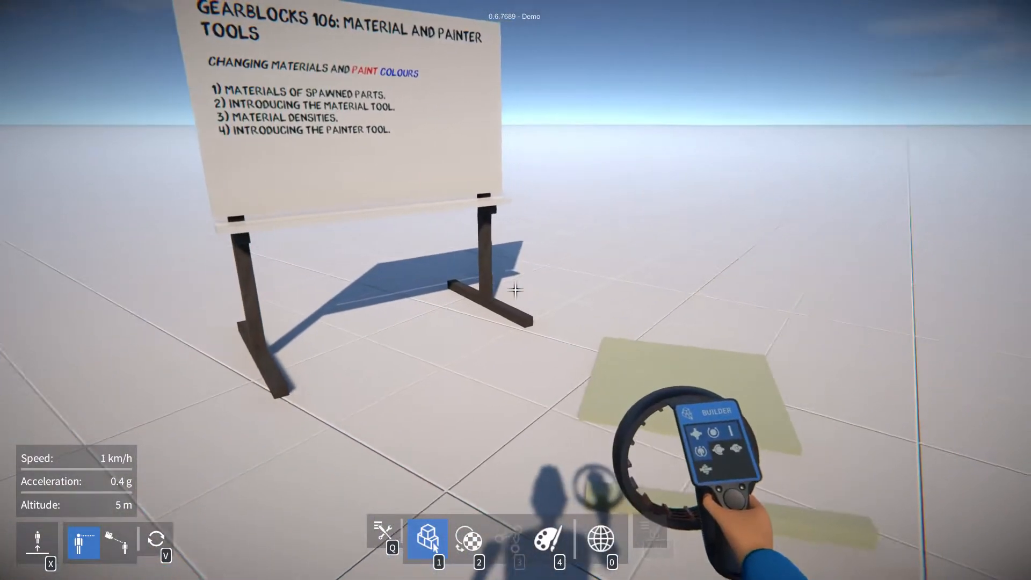
Step: Choose Steel as the material and swap the plastic beam and plate to steel
left_click(468, 539)
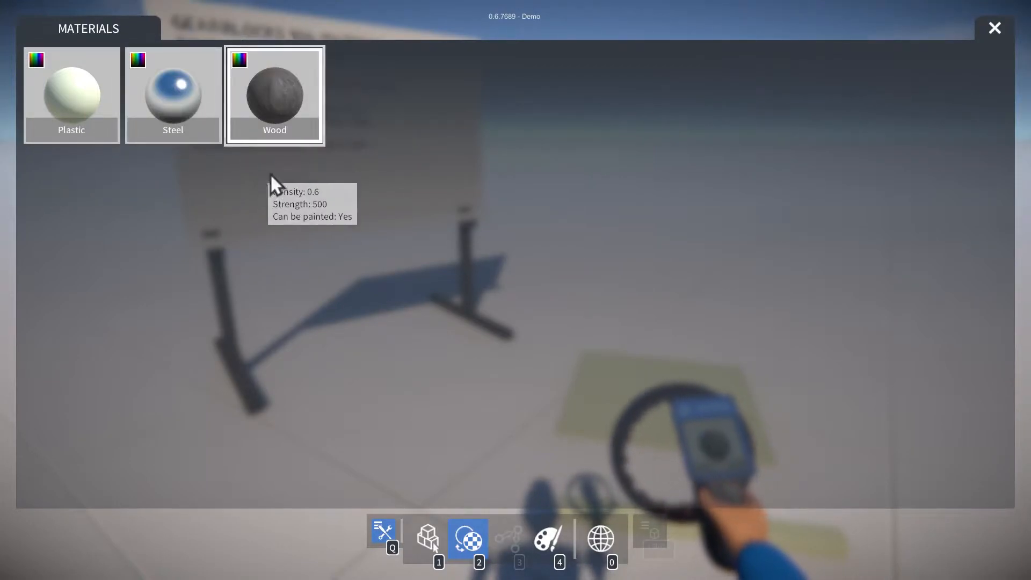
left_click(993, 28)
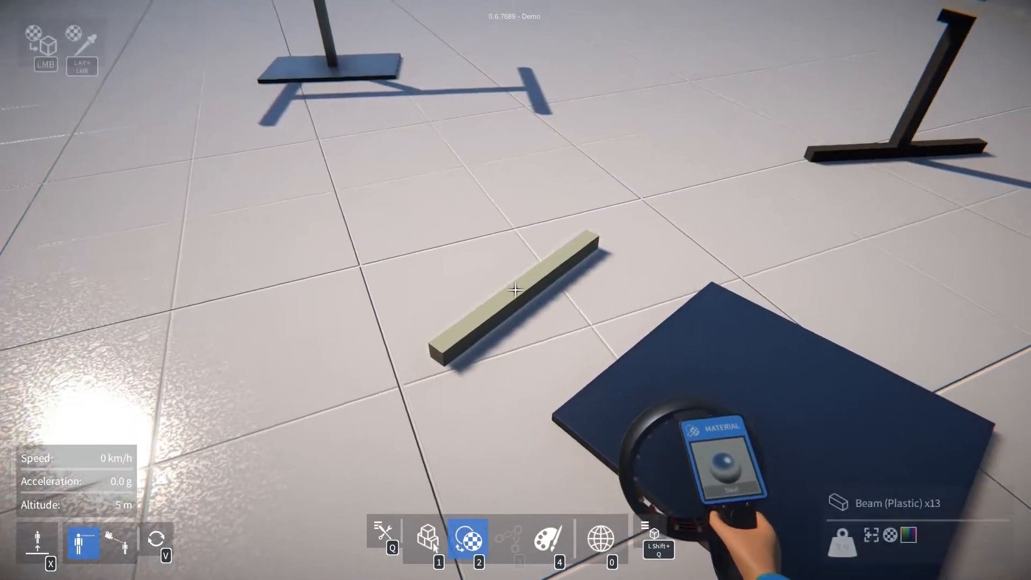
left_click(467, 538)
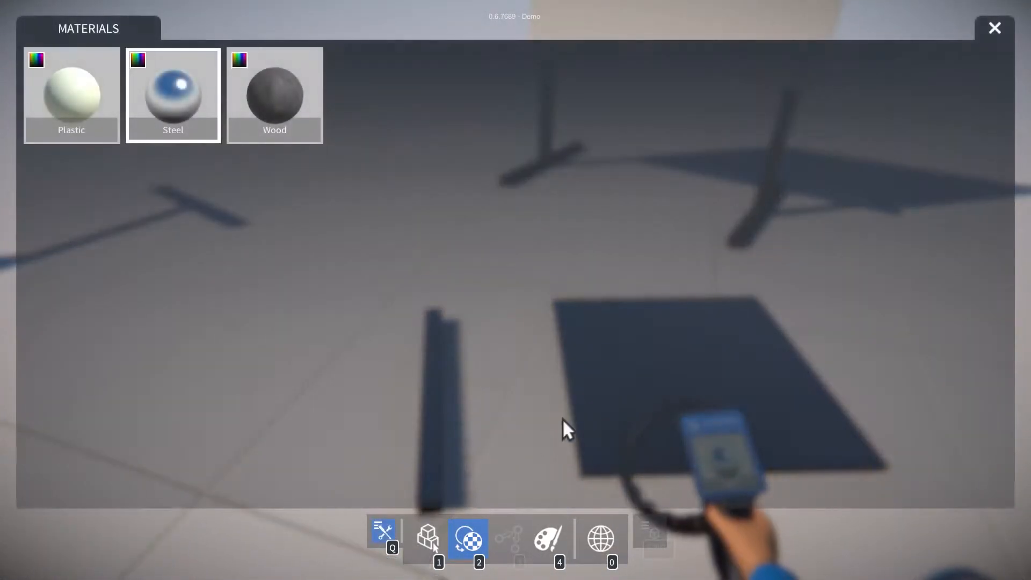
left_click(994, 28)
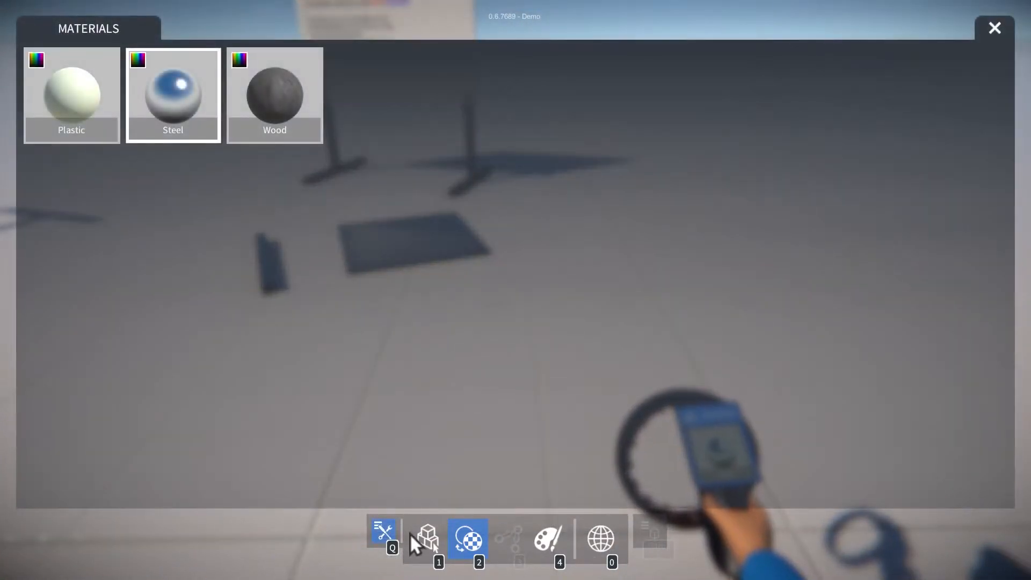
Step: Spawn a 13x13 steel plate from the parts catalogue onto the floor
left_click(426, 530)
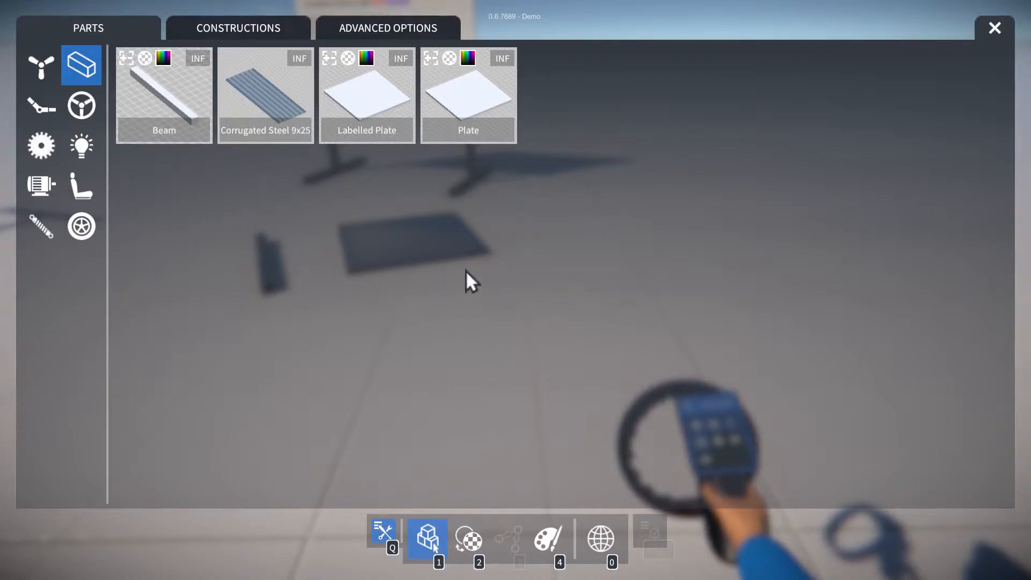
mouse_move(531, 358)
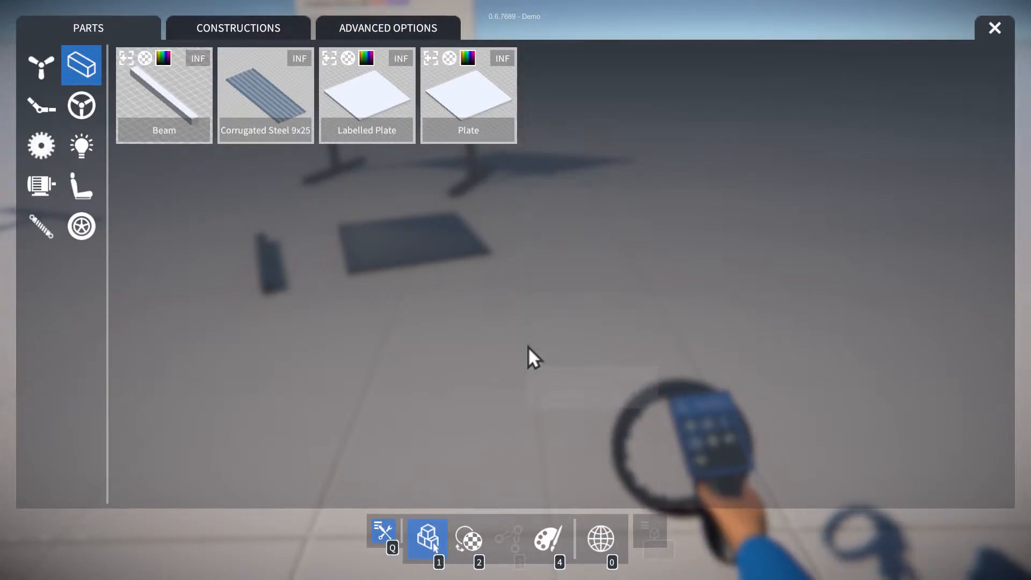
mouse_move(493, 292)
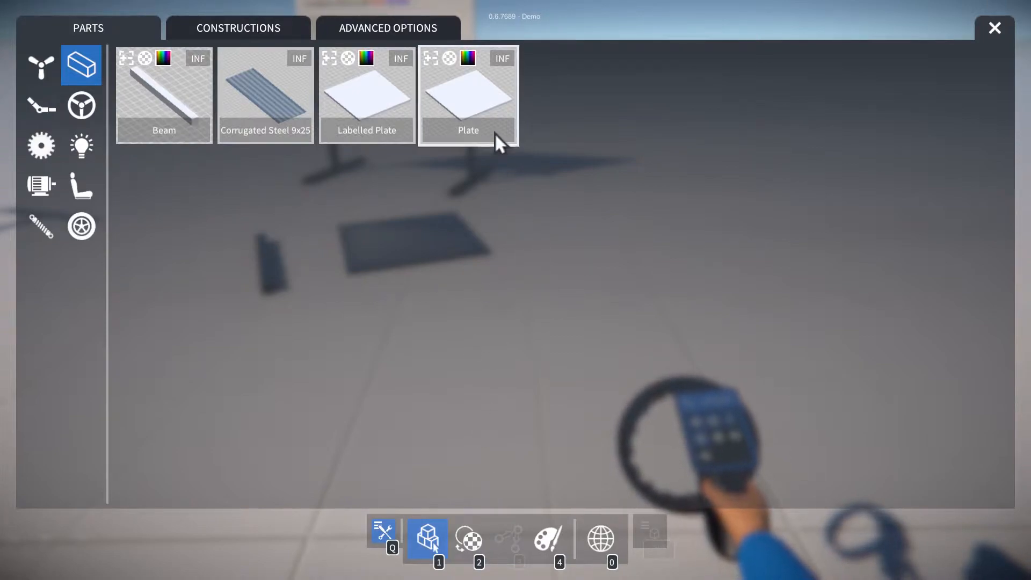
left_click(467, 537)
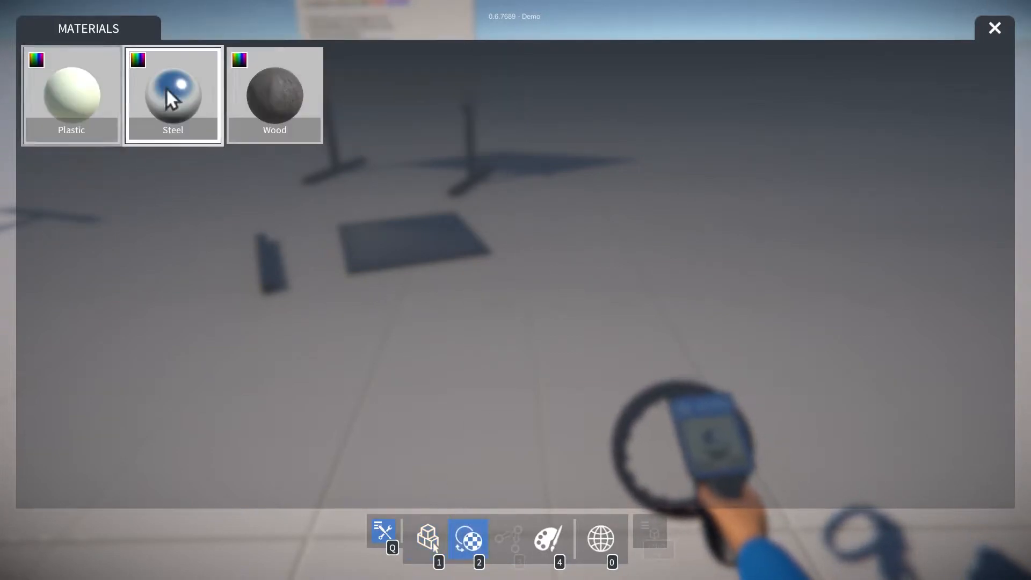
left_click(426, 531)
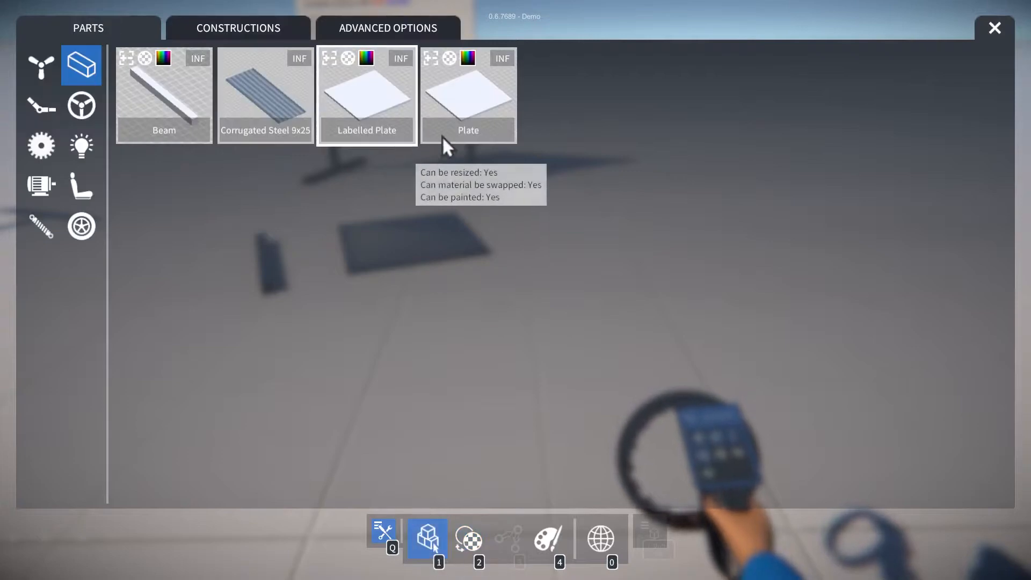
left_click(468, 94)
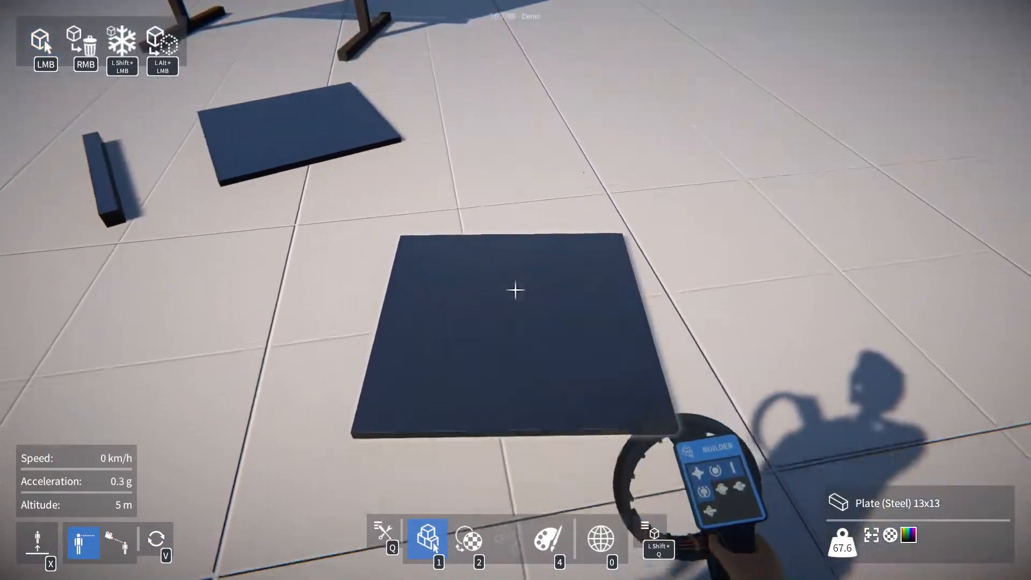
Step: Spawn a second 13x13 plate onto the floor beside the first
left_click(467, 537)
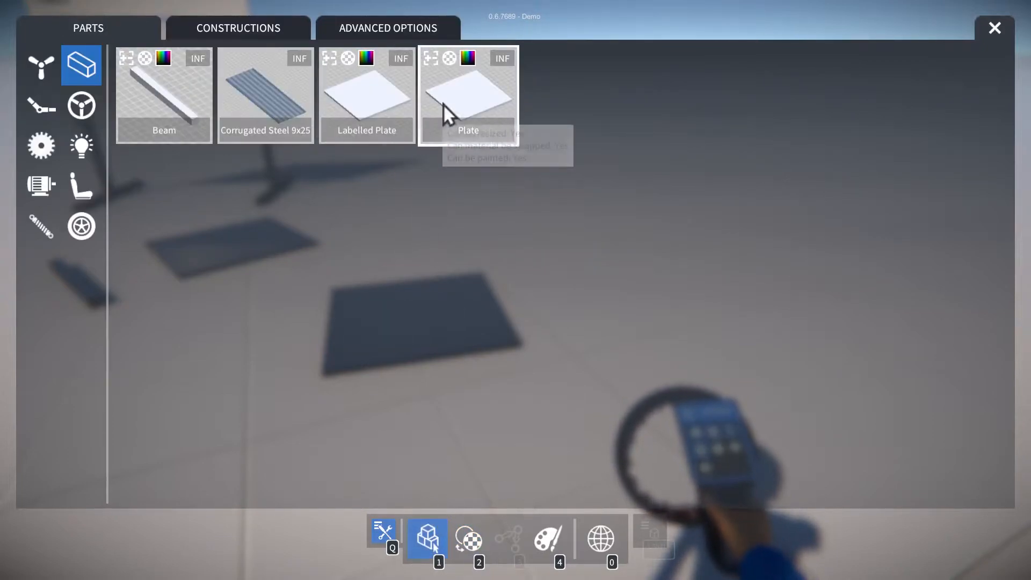
left_click(468, 92)
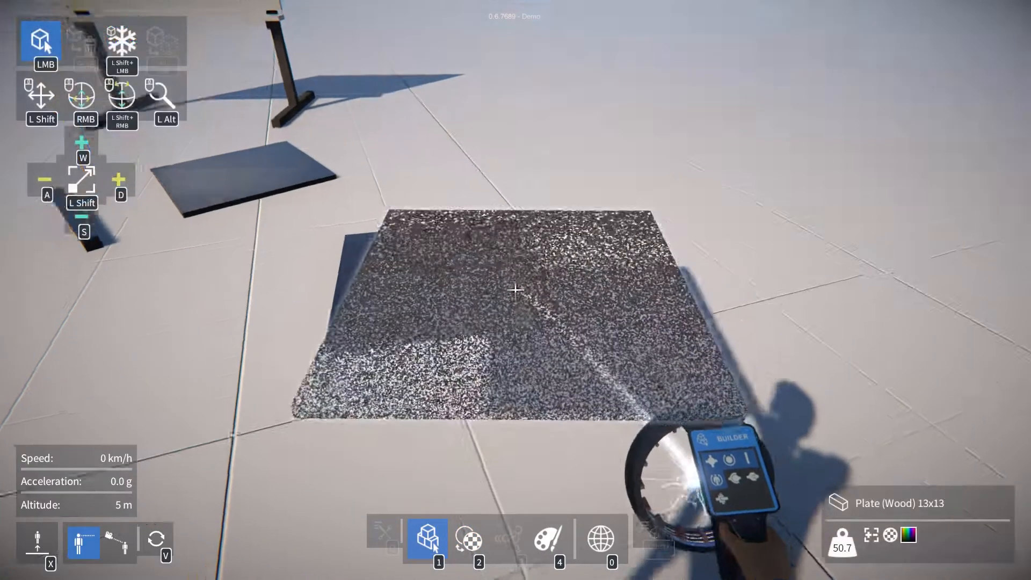
left_click(514, 290)
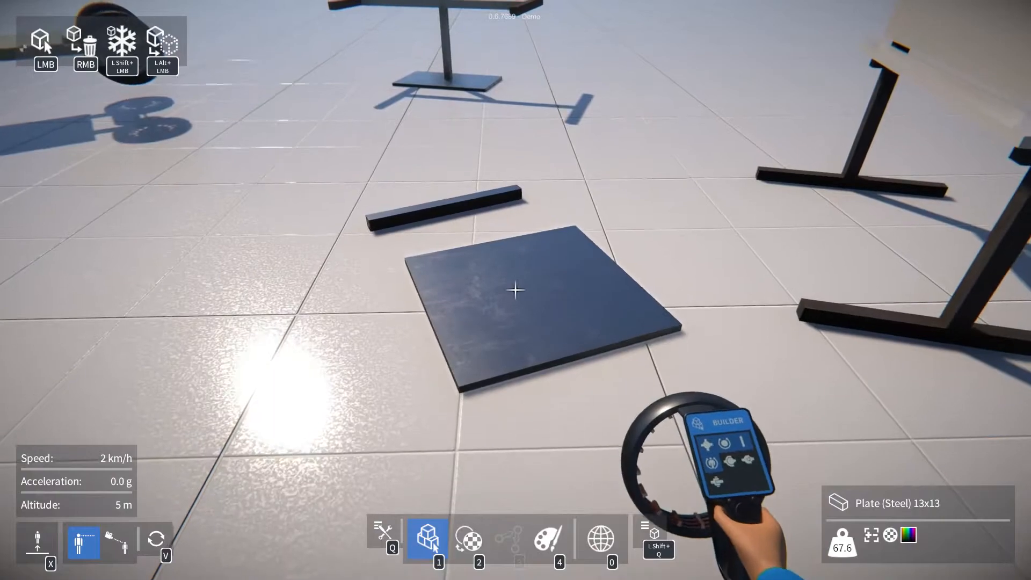
Step: Apply plastic to the wooden beam using the materials list
left_click(467, 537)
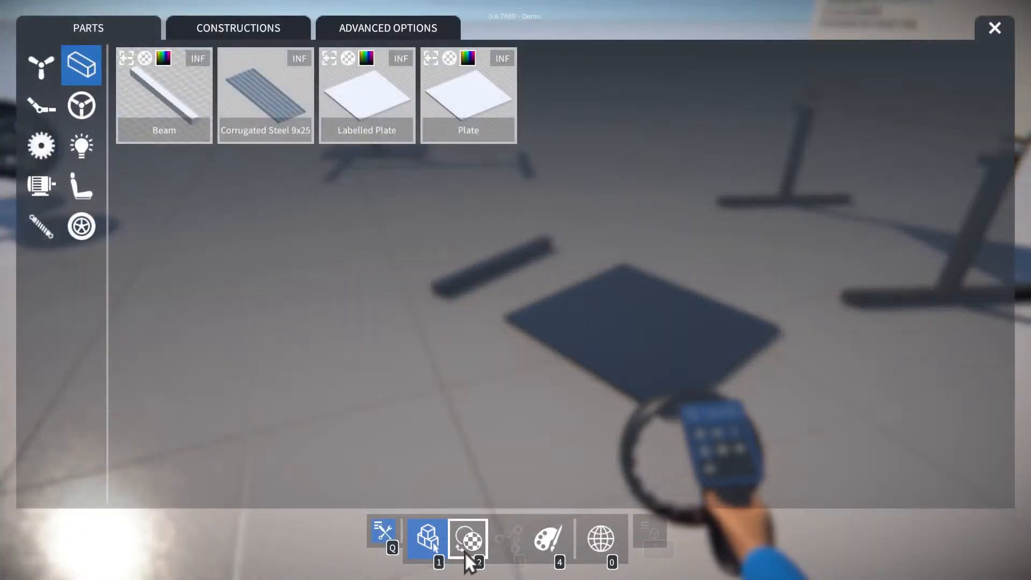
left_click(467, 538)
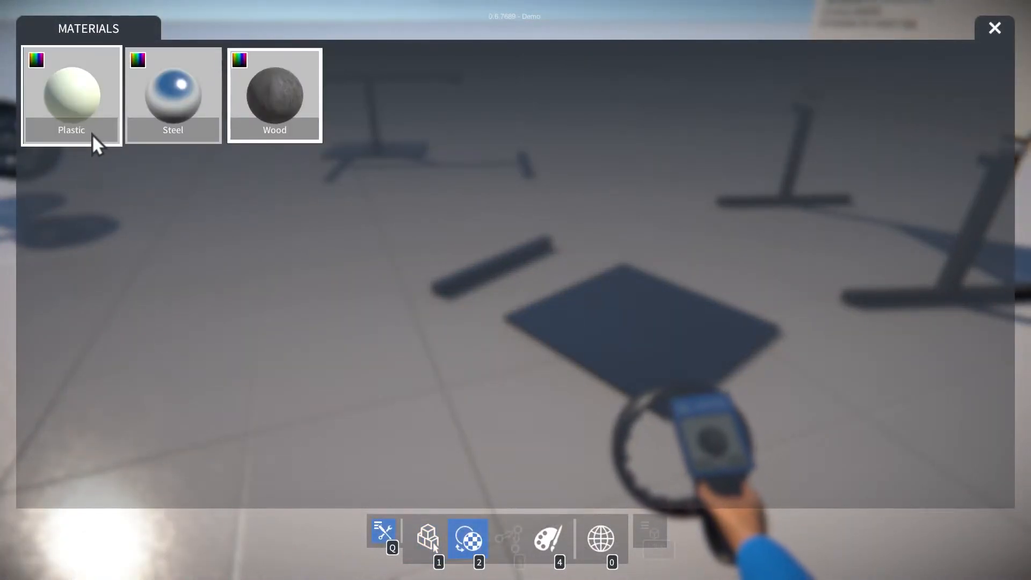
mouse_move(71, 92)
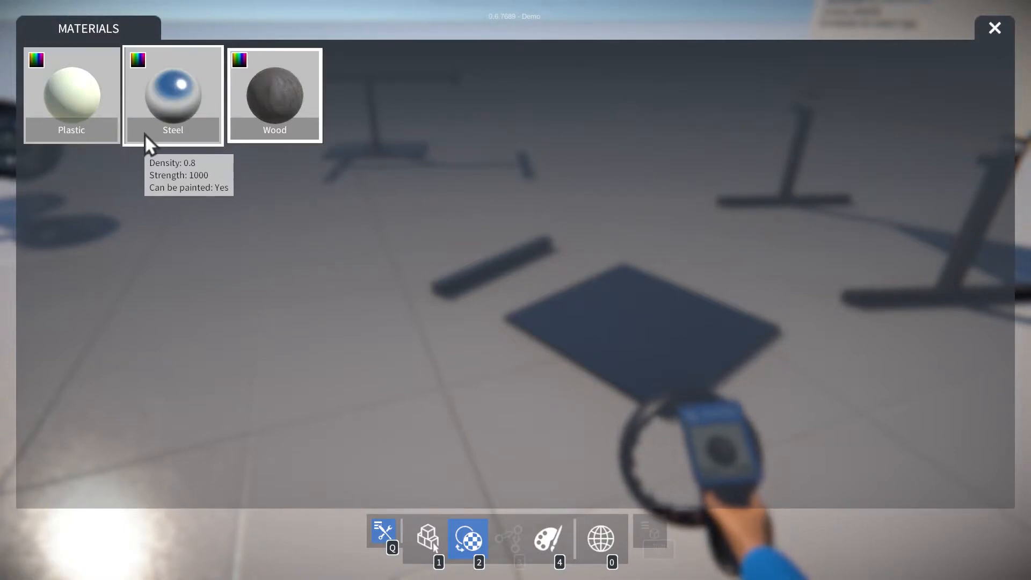
mouse_move(256, 136)
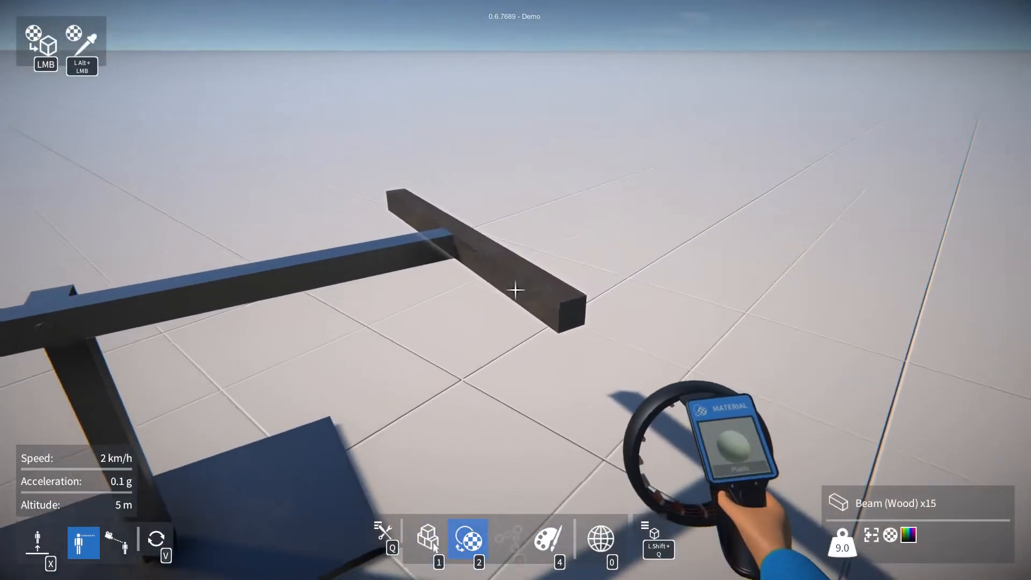
left_click(515, 290)
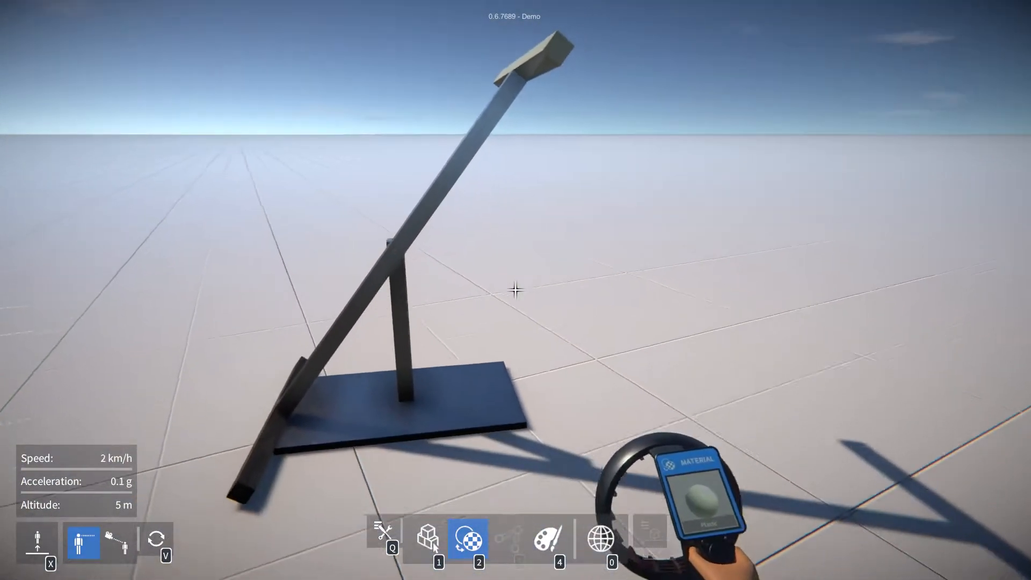
Step: Choose Steel as the active material and swap the demo stand's beam to steel
left_click(467, 538)
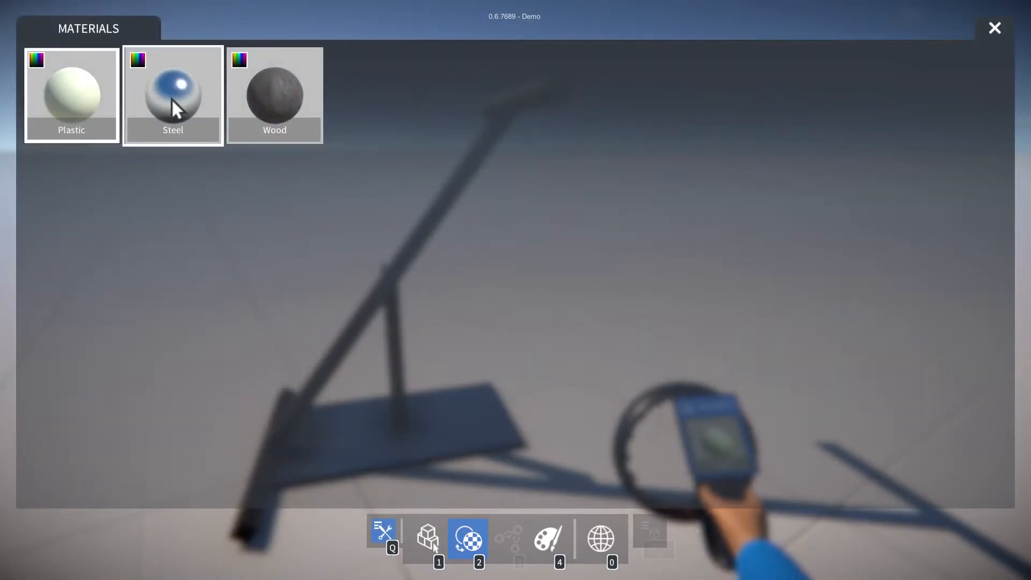
left_click(172, 94)
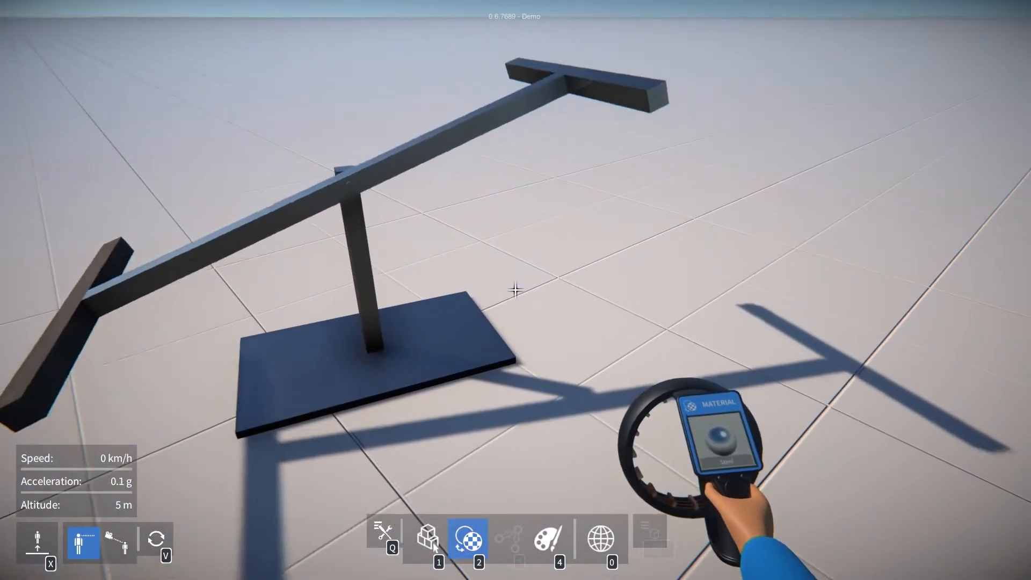
left_click(426, 538)
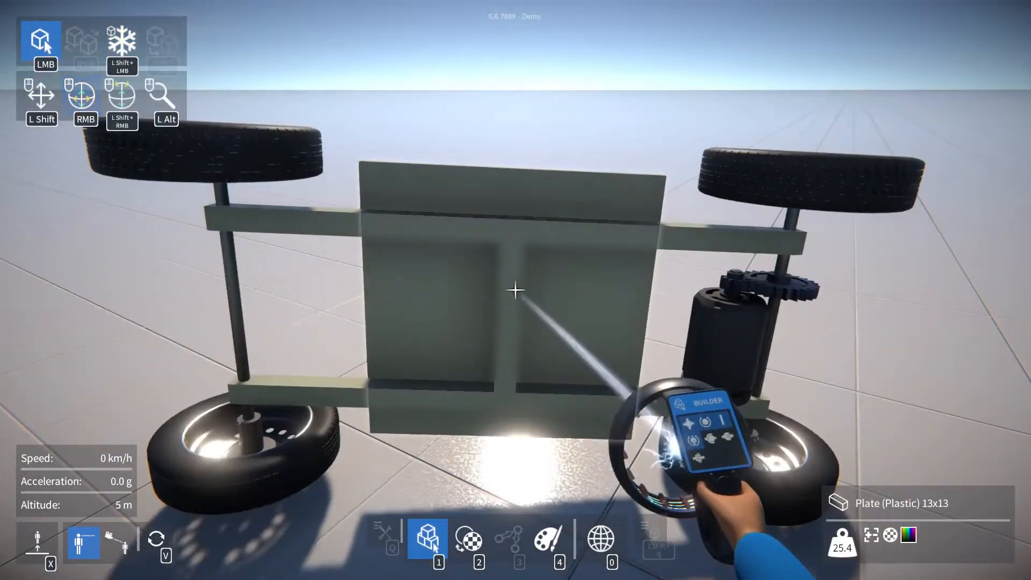
Step: Choose Wood as the active material for the trolley's plastic deck plate
left_click(426, 538)
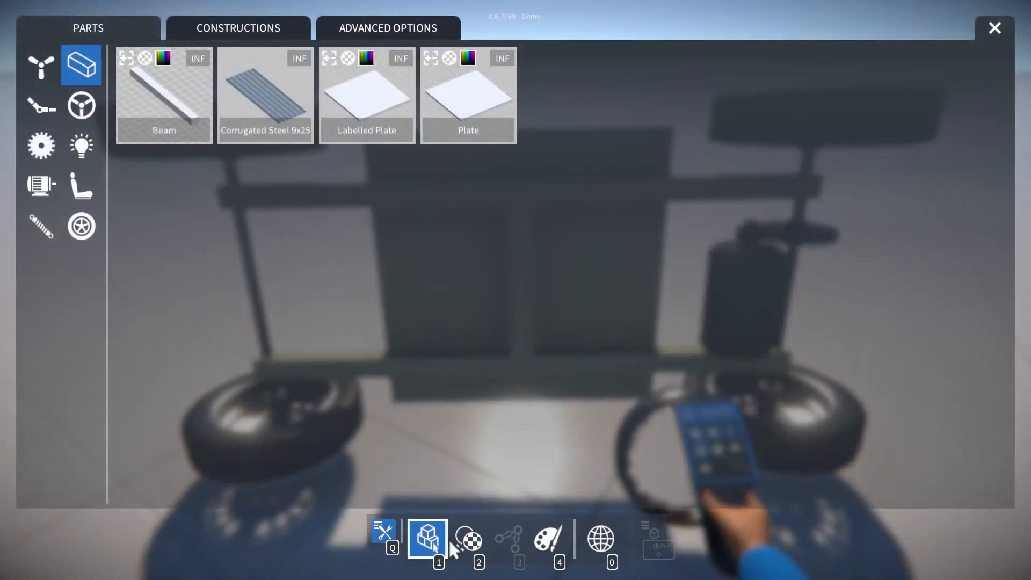
left_click(467, 539)
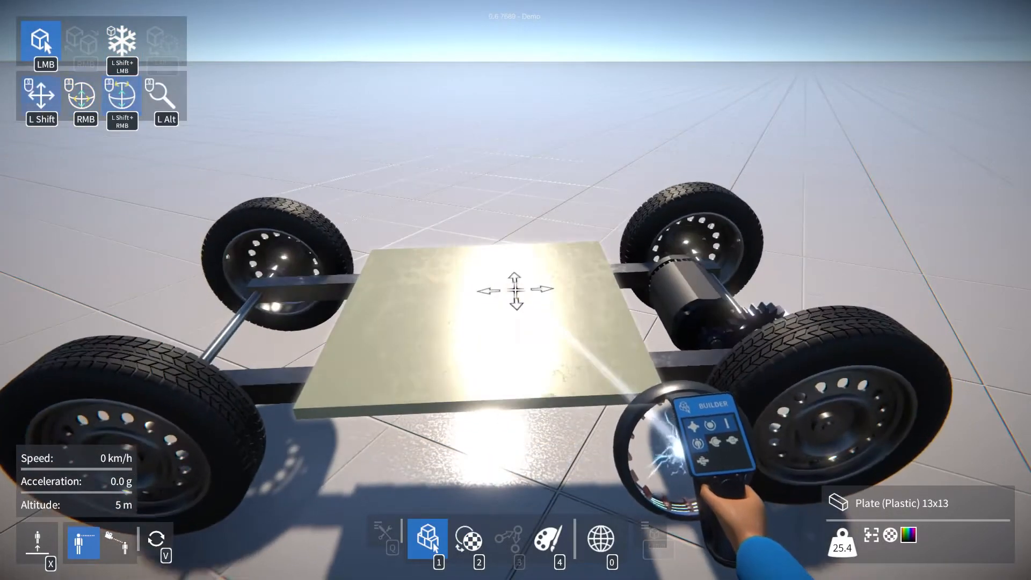
left_click(468, 538)
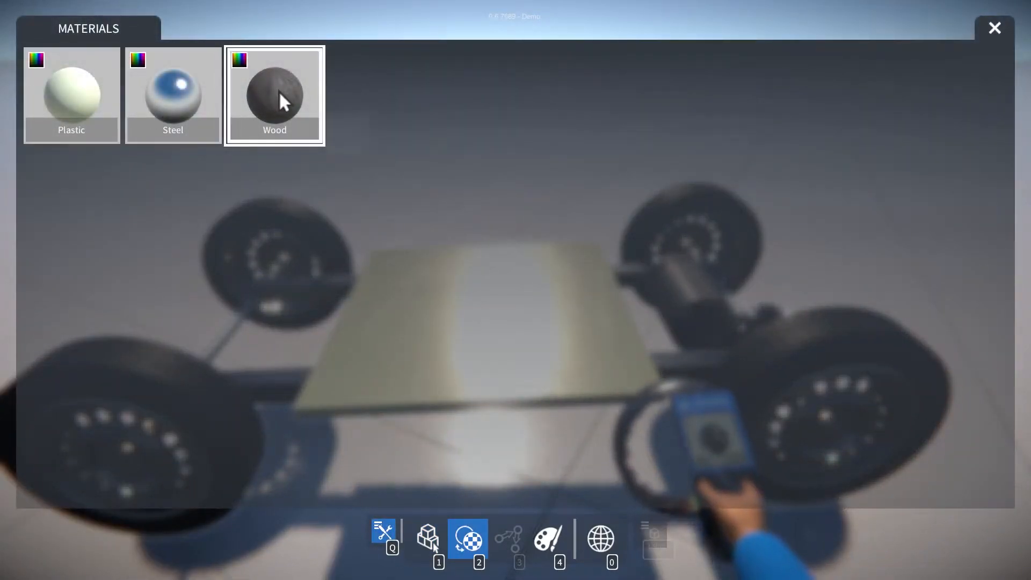
left_click(274, 95)
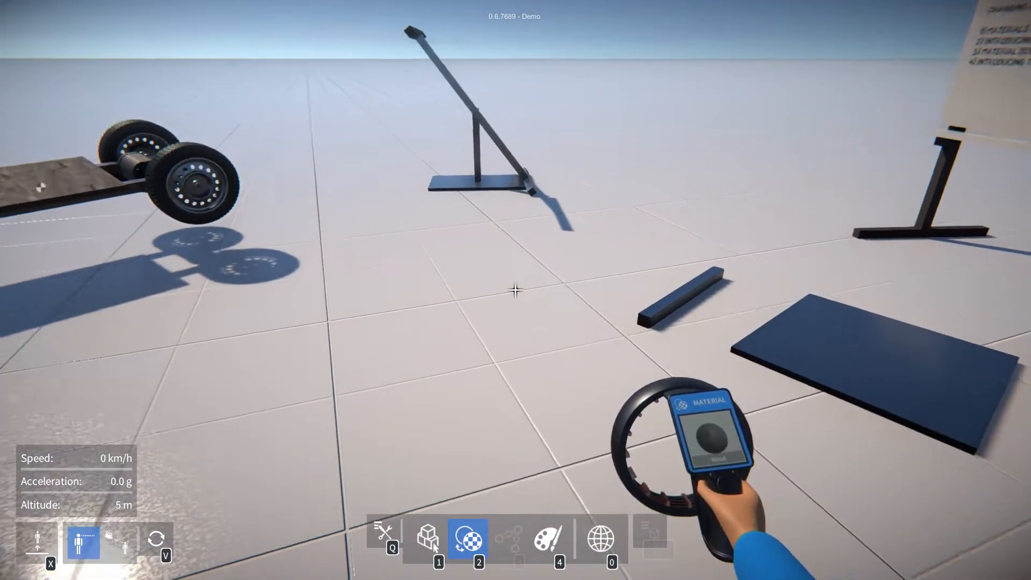
Step: Look over the Painter tool's colour palette and the parts catalogue
left_click(548, 539)
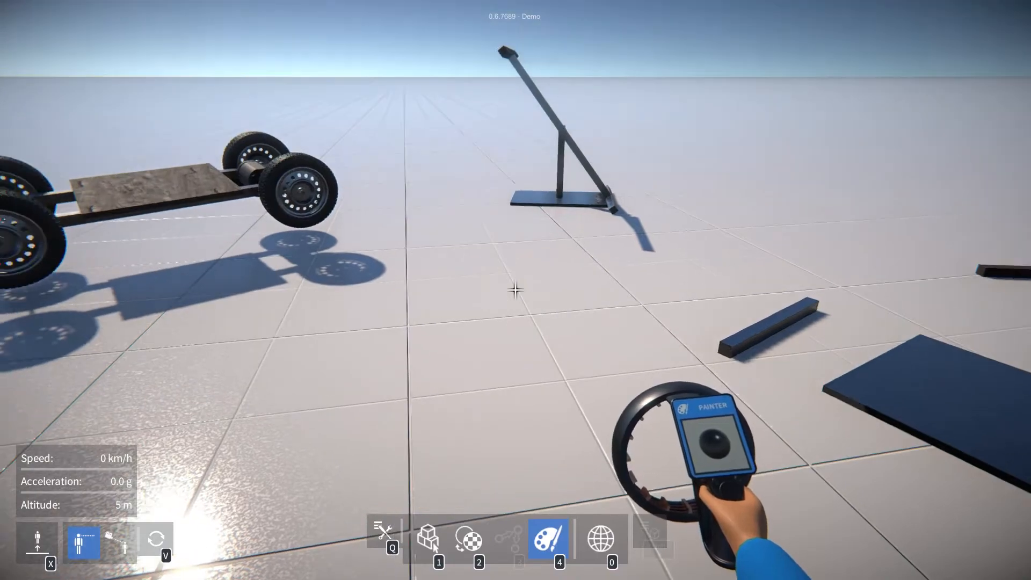
left_click(548, 539)
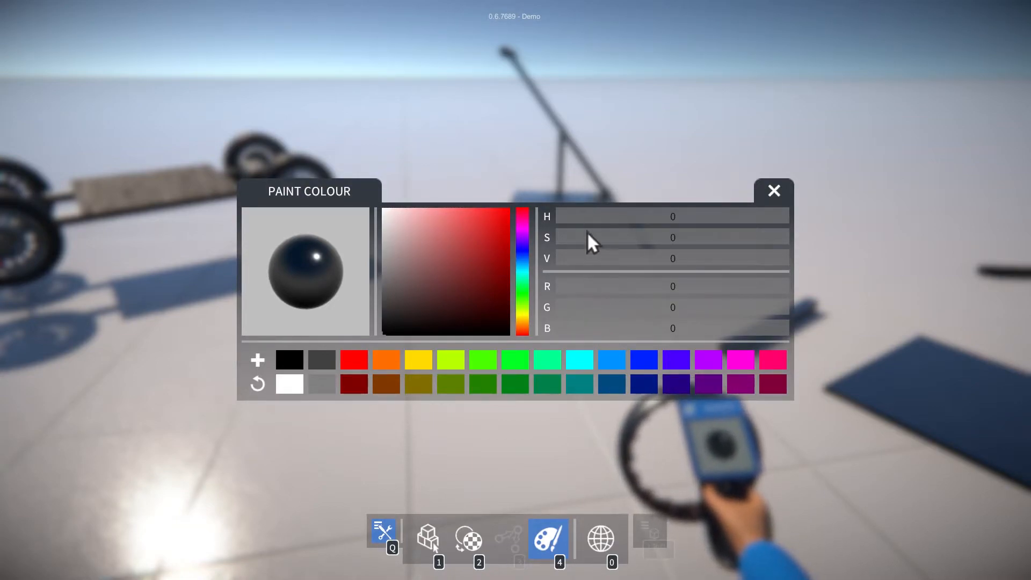
mouse_move(543, 440)
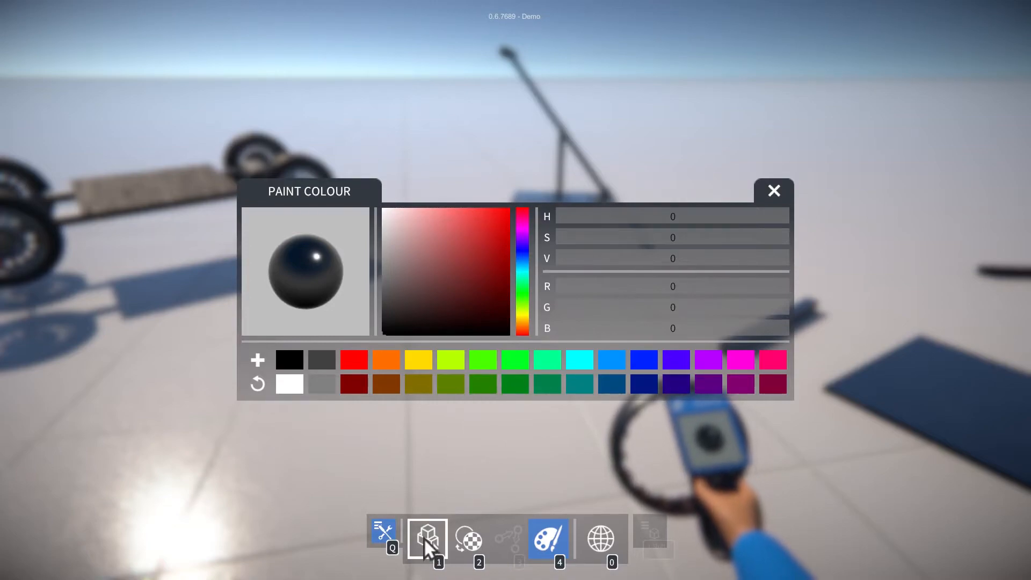
left_click(427, 536)
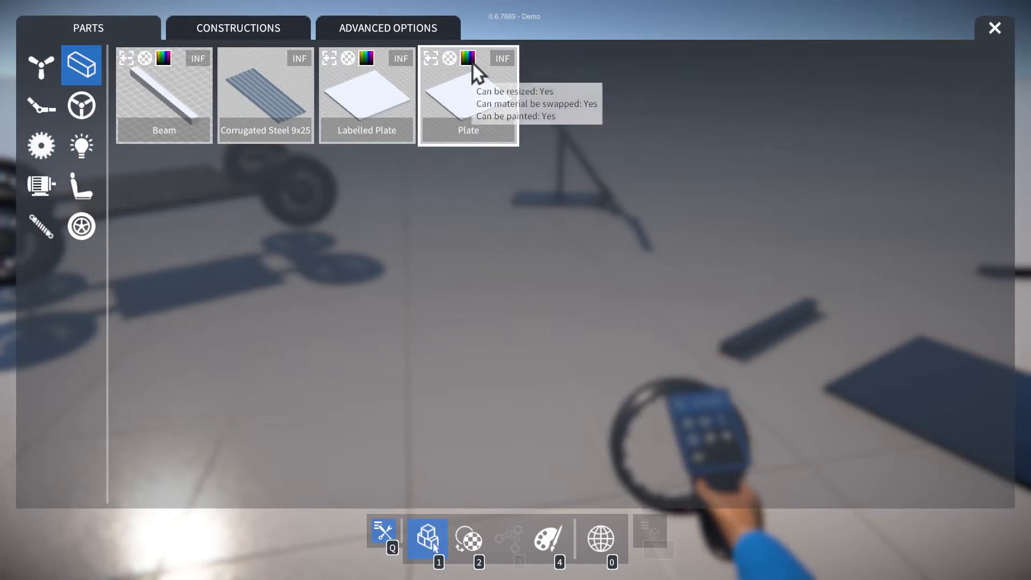
mouse_move(163, 72)
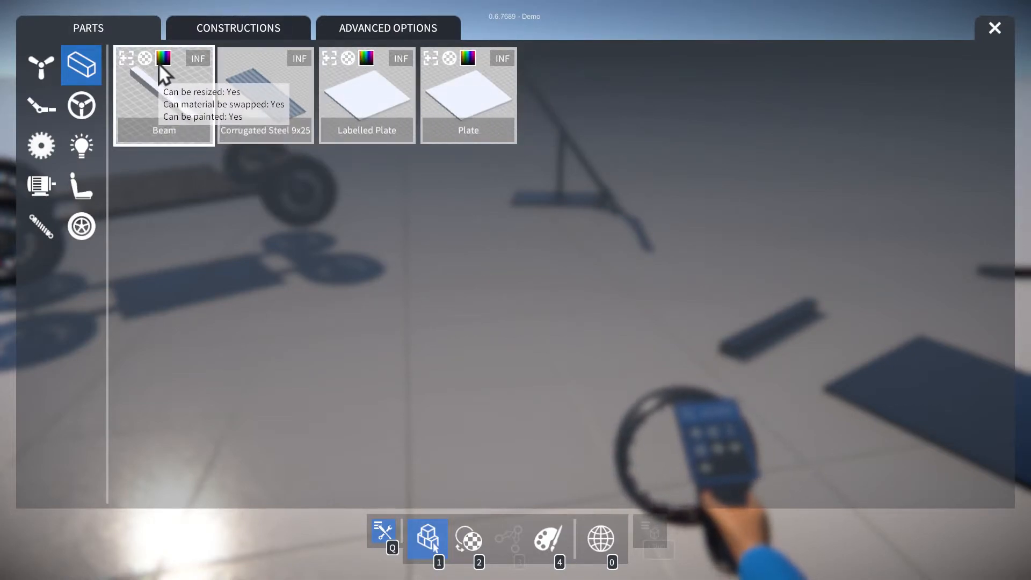
mouse_move(40, 65)
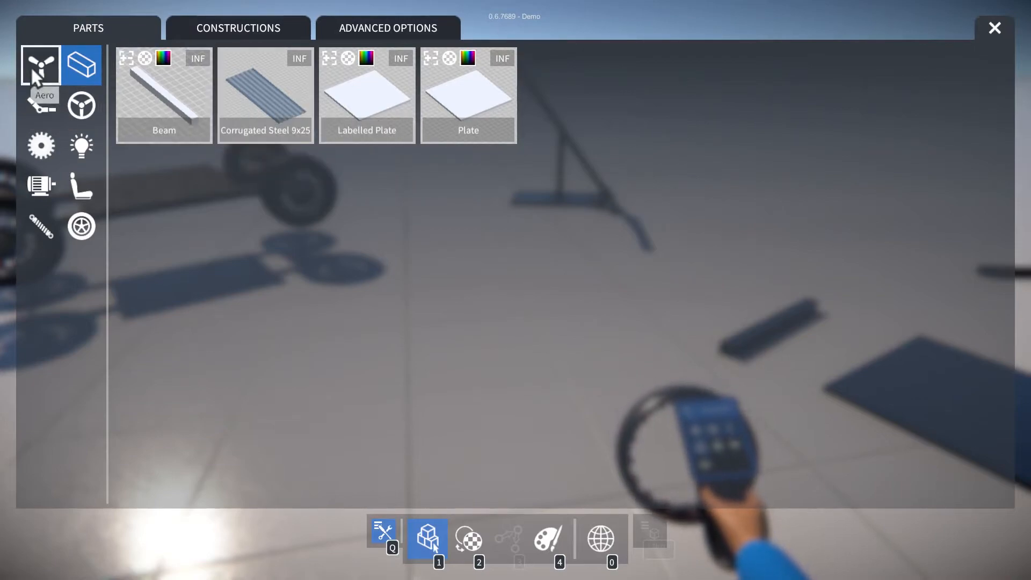
Step: Browse the wheels category, return to beams and plates, and show the materials list
left_click(80, 225)
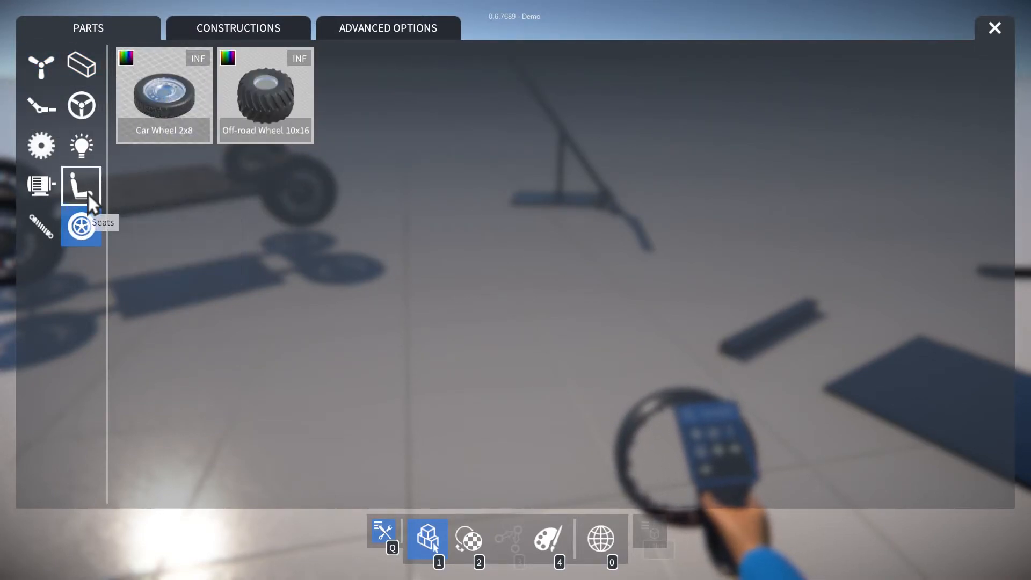
left_click(80, 63)
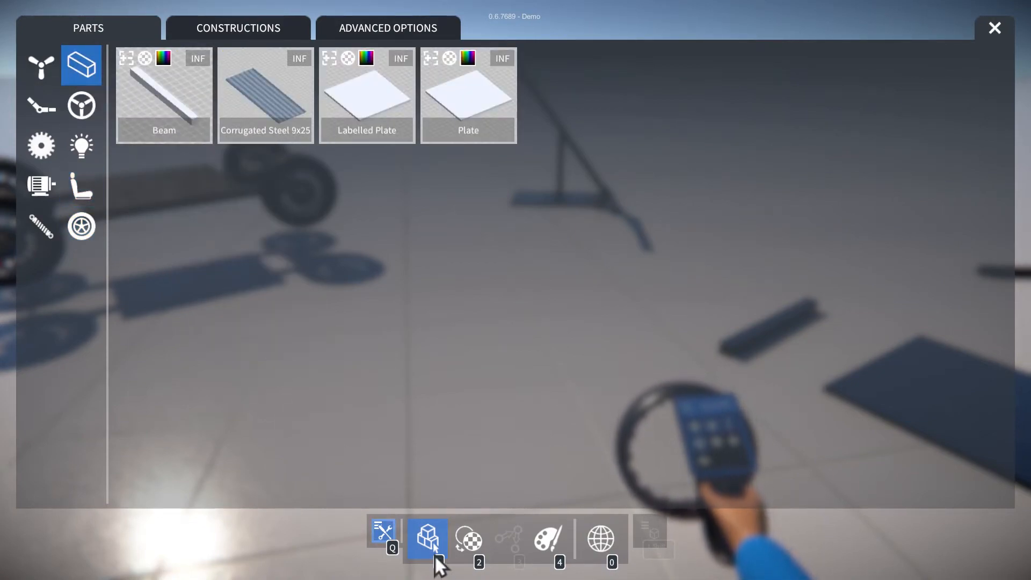
left_click(467, 539)
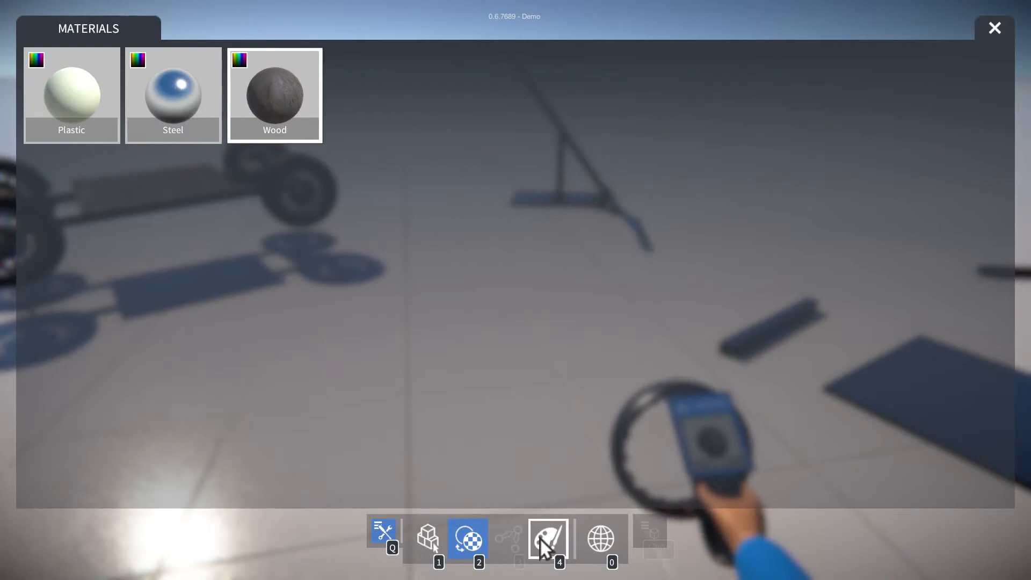
Step: Pick blue paint (after trying green) and paint the wooden deck plate blue to match the rims
left_click(546, 533)
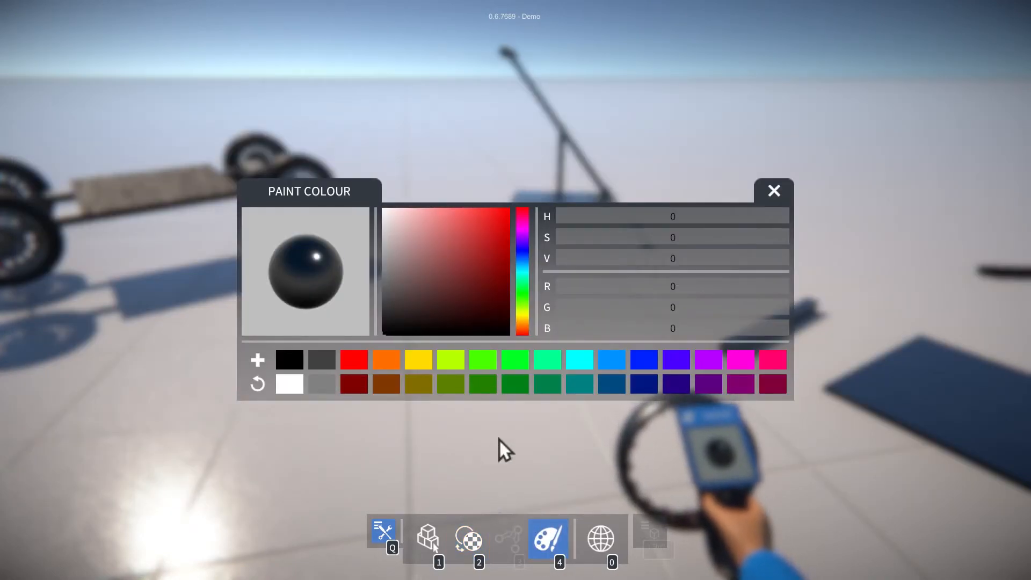
left_click(773, 191)
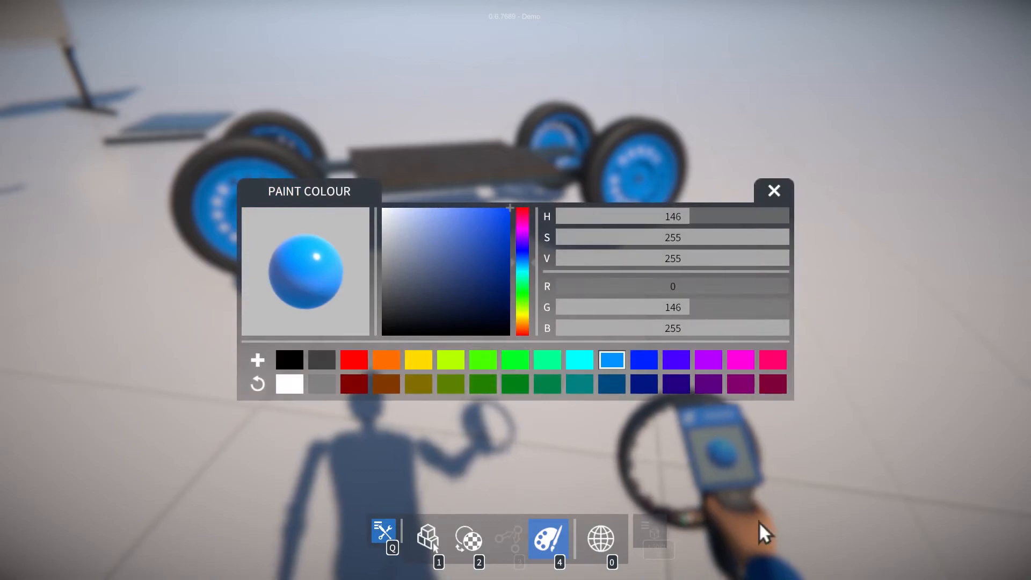
left_click(515, 359)
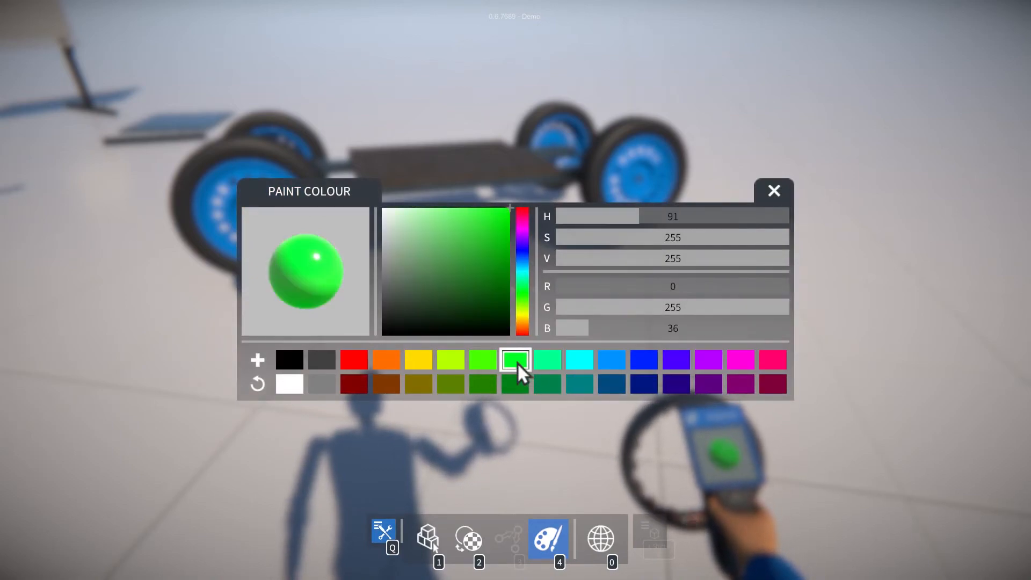
left_click(774, 190)
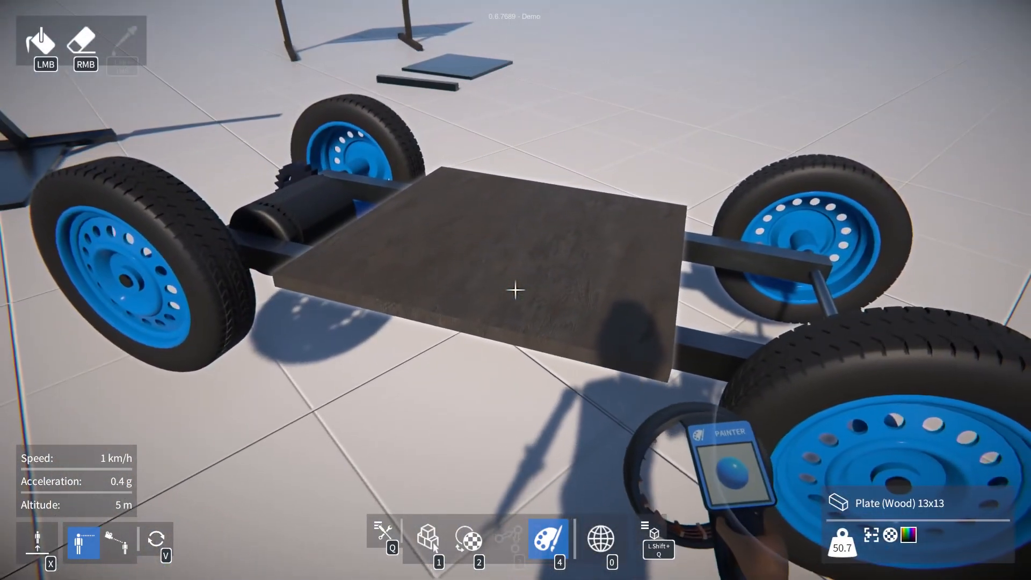
left_click(514, 291)
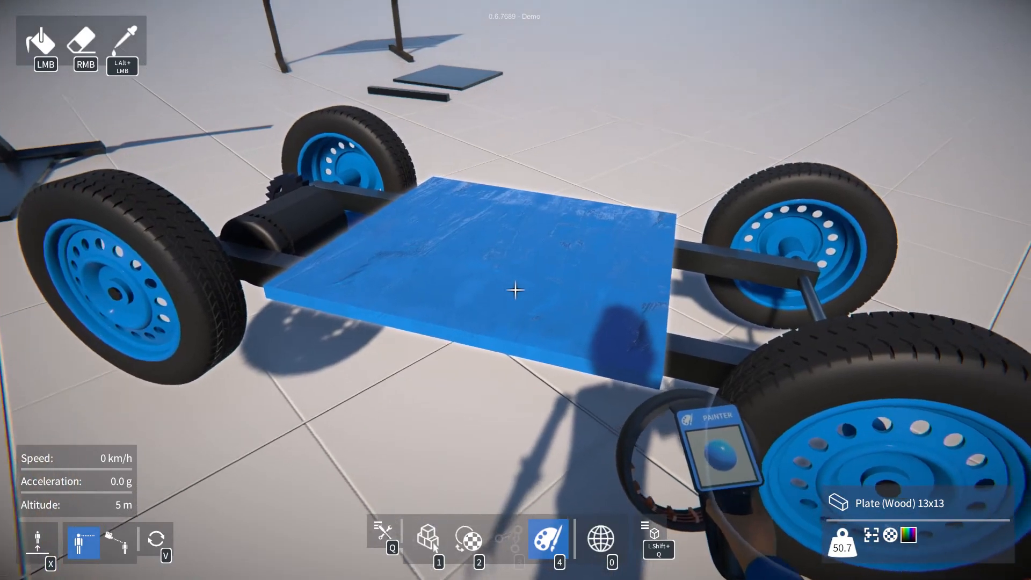